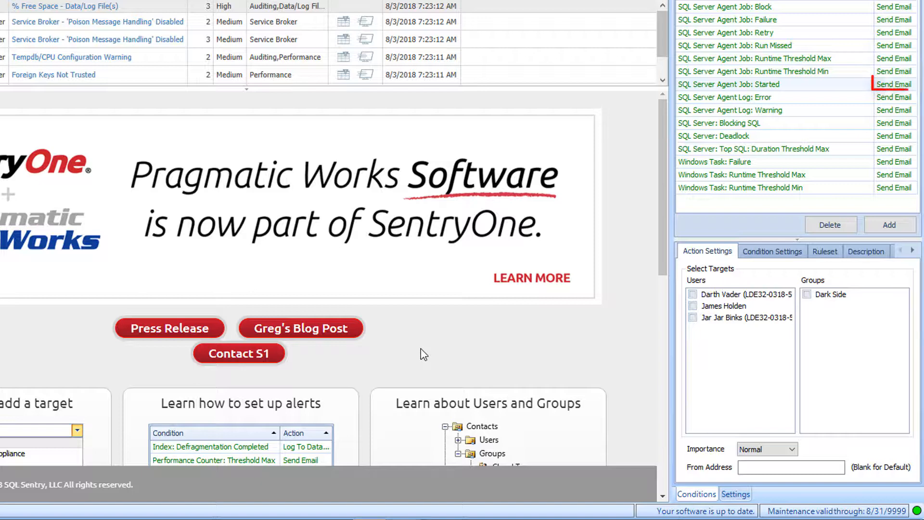
- Make Darth Vader a recipient of the Job: Started Send Email action and set Importance to High
click(893, 84)
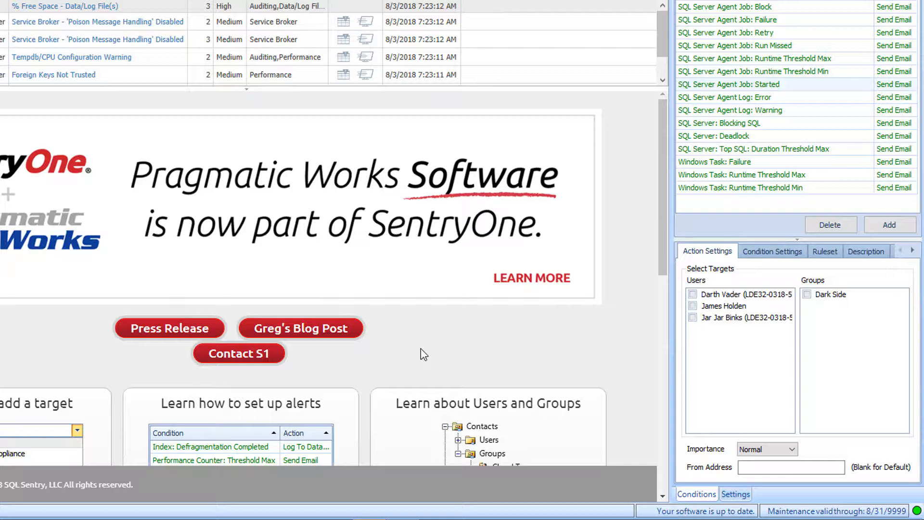
click(731, 84)
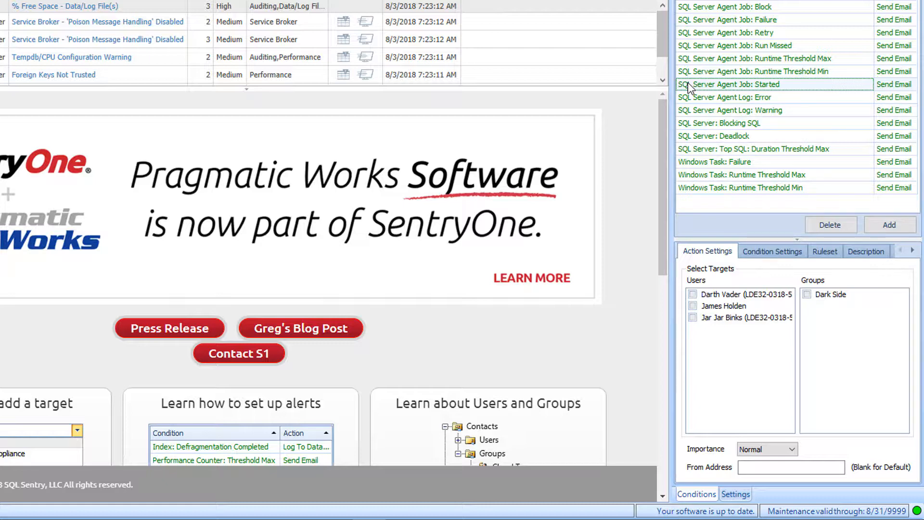
click(692, 294)
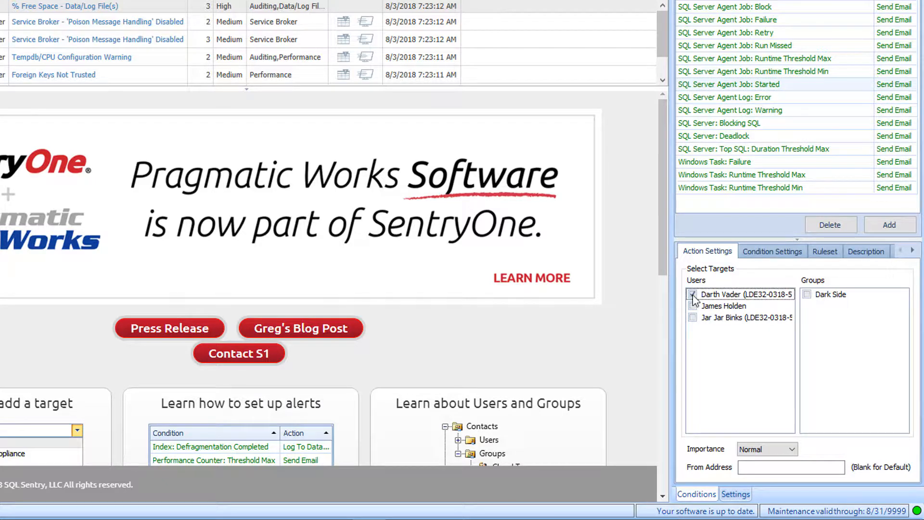
click(791, 450)
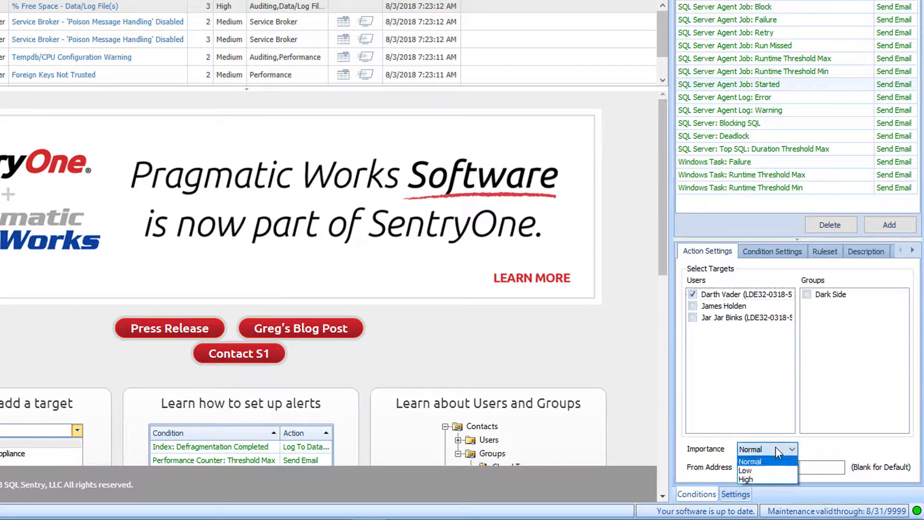
click(745, 480)
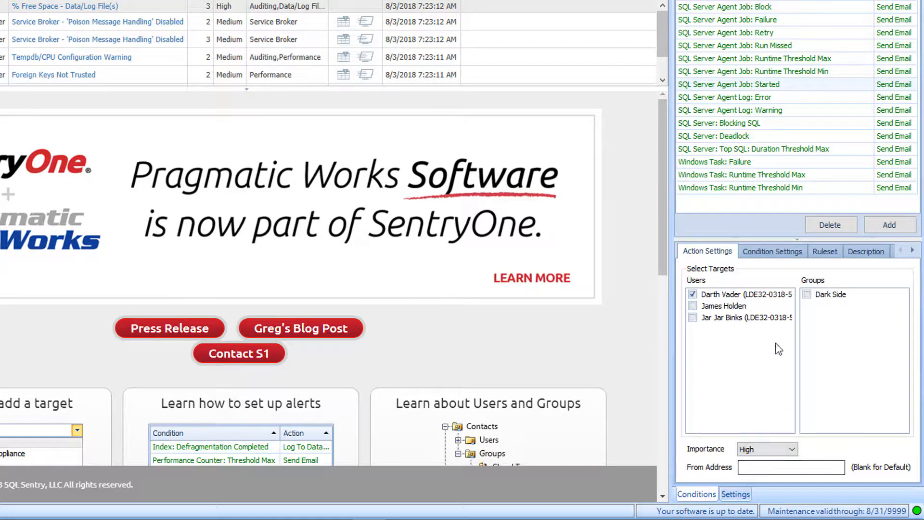
- Begin a new condition filter from the action's Condition Settings
click(772, 251)
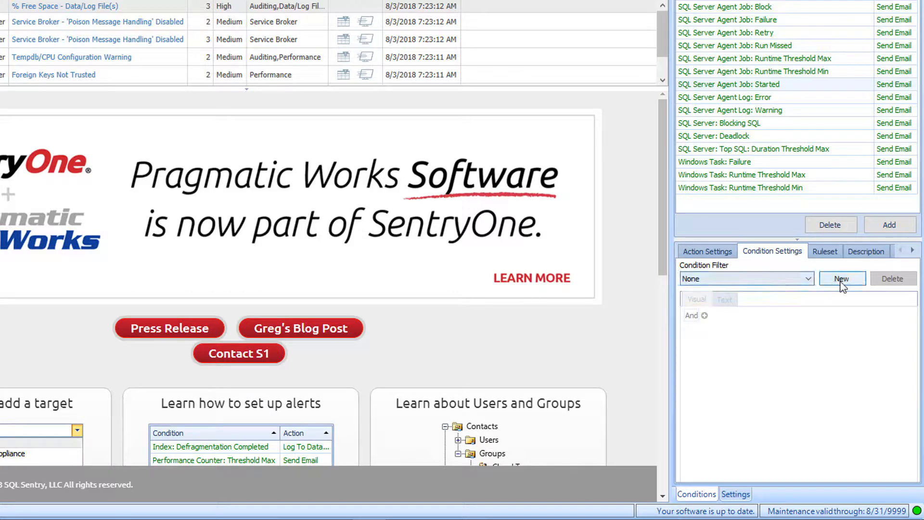
click(842, 278)
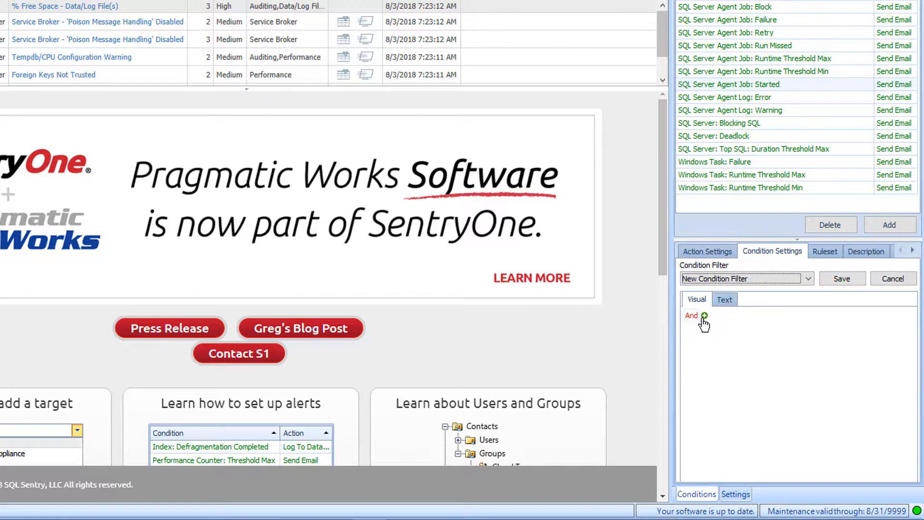
- Add an And condition Object Name Equals 'Test' and save the filter
click(704, 316)
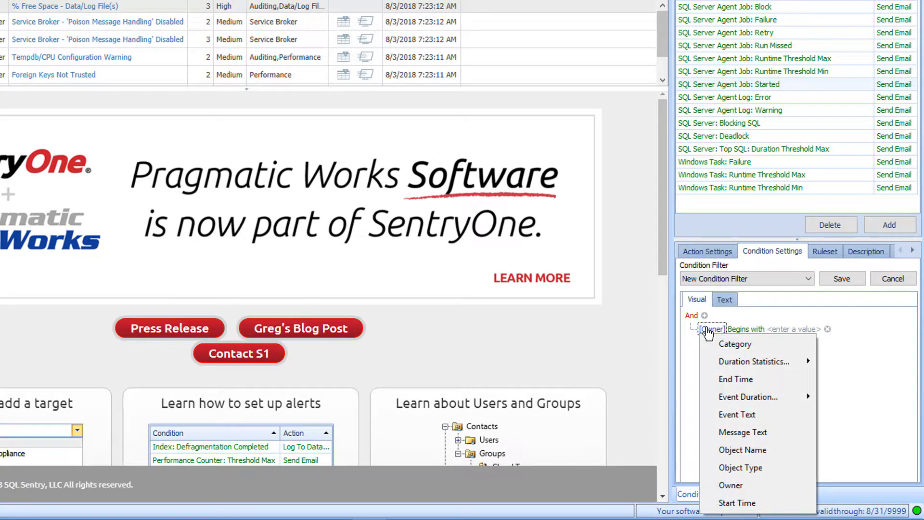
click(742, 450)
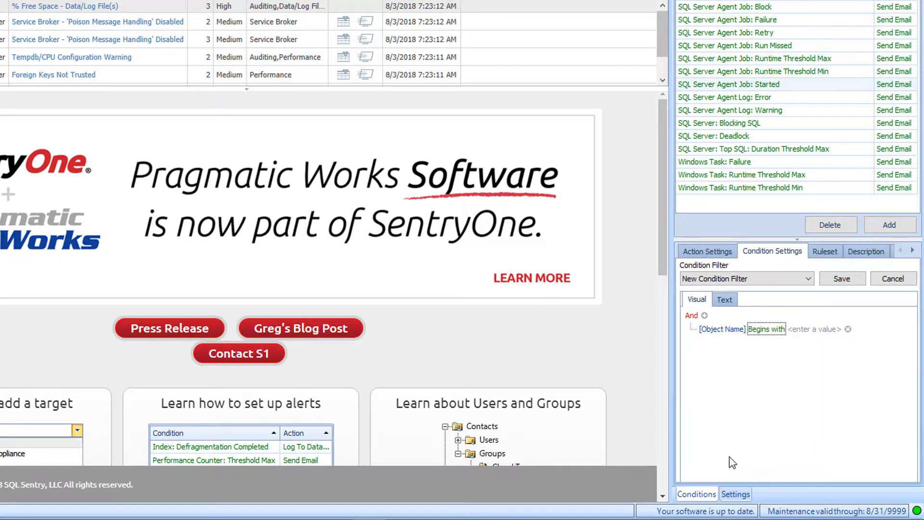
click(768, 329)
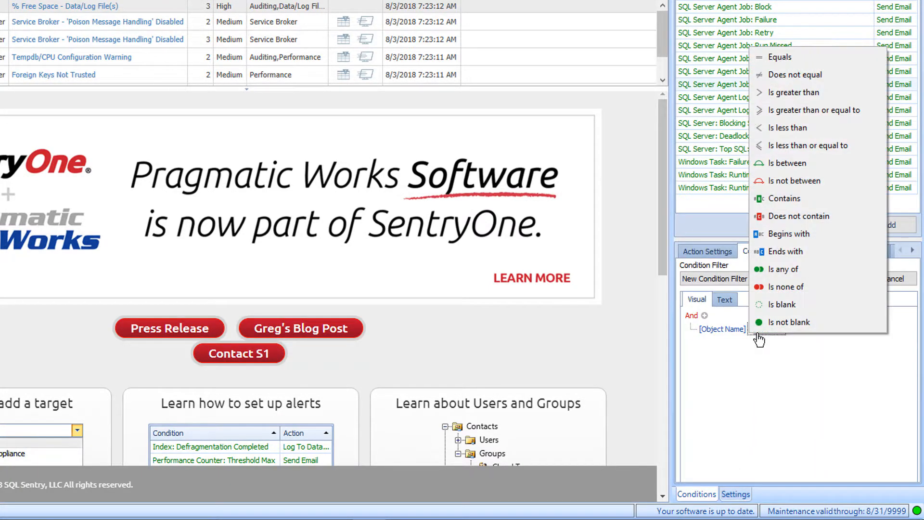
click(780, 56)
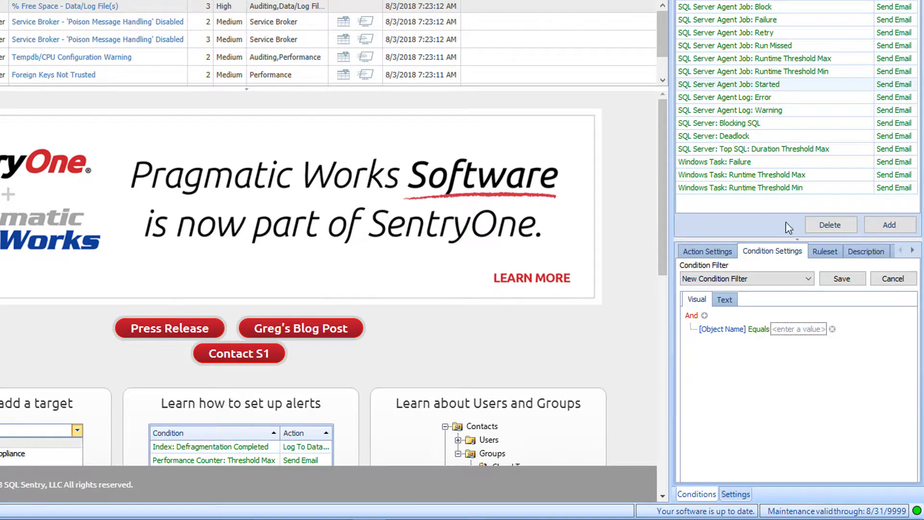
text(Test)
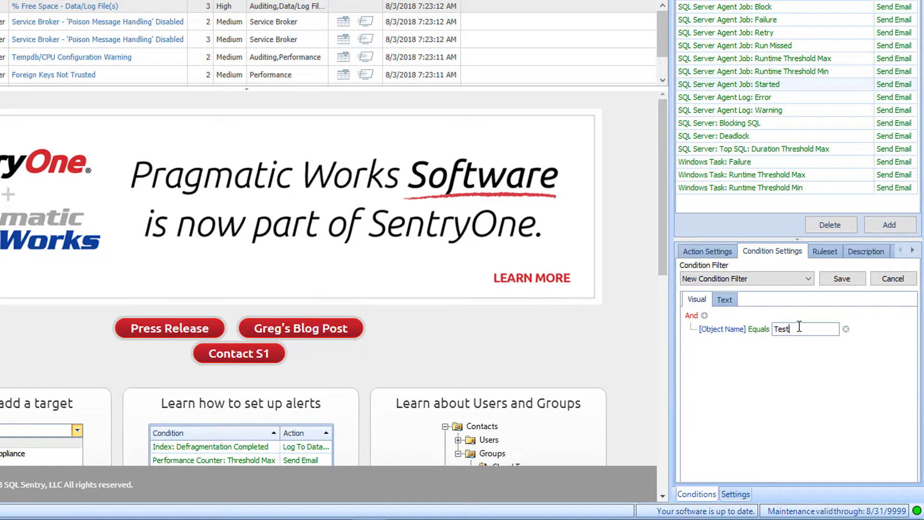
click(841, 278)
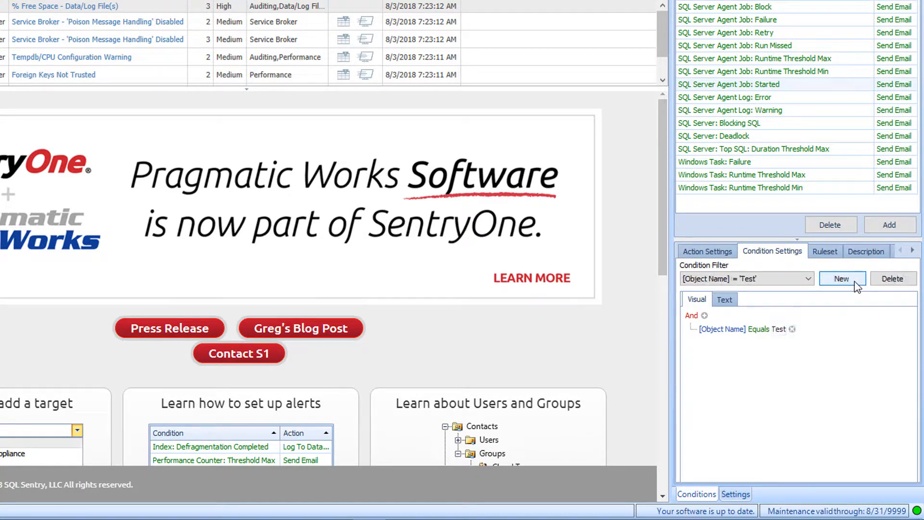